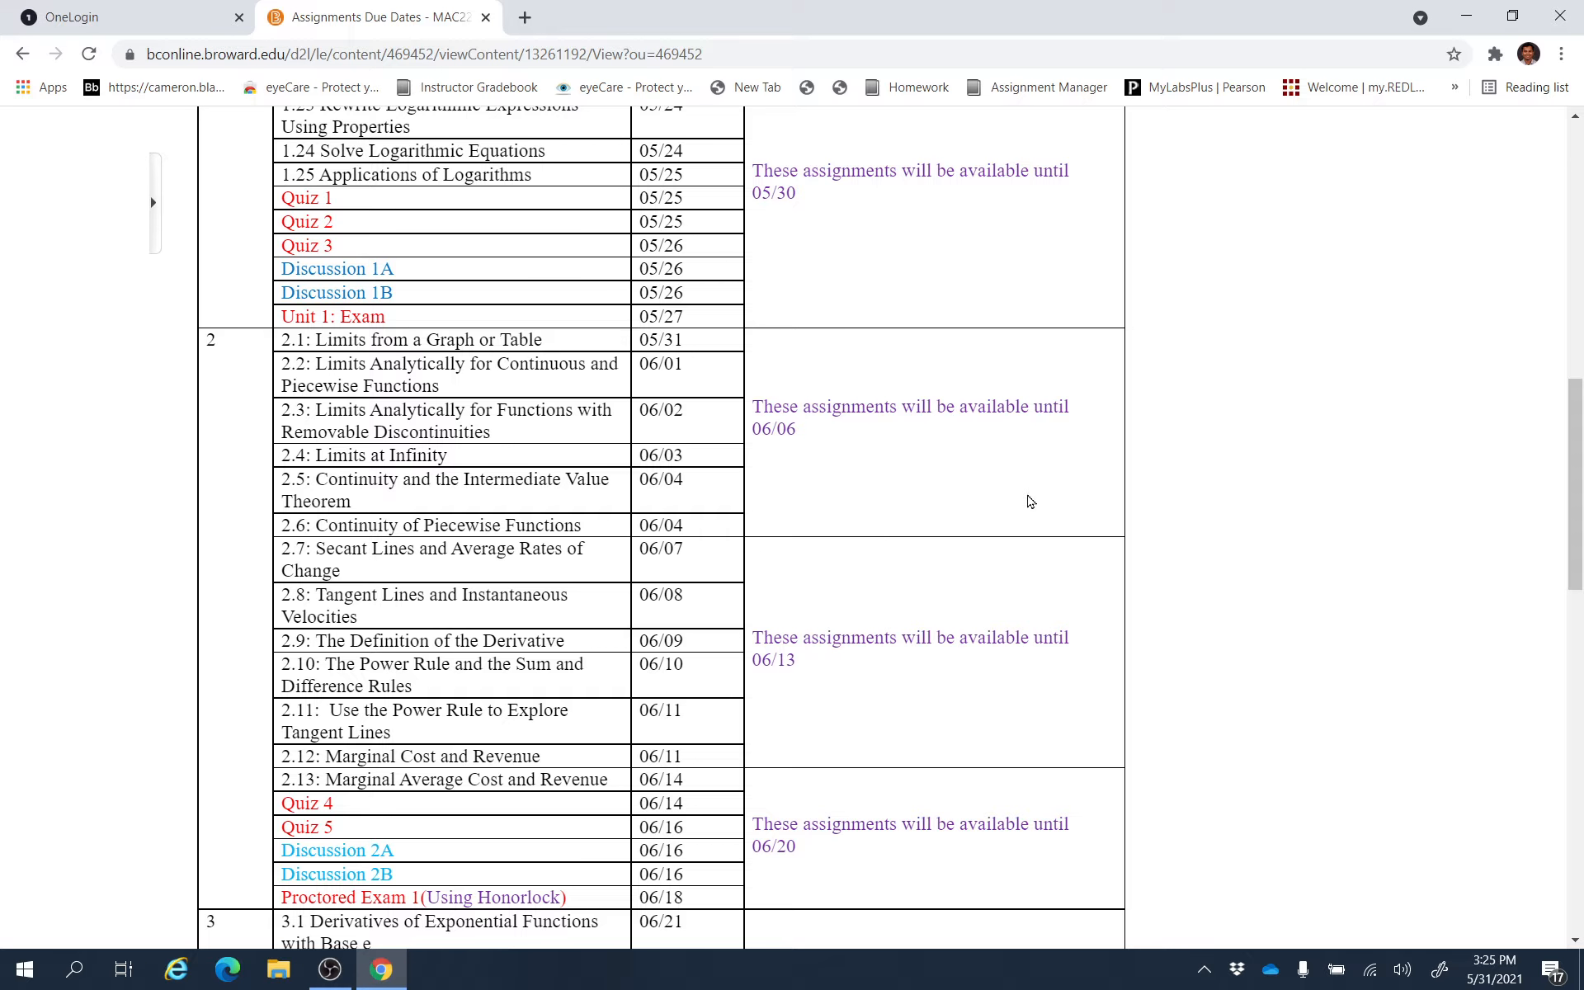
mouse_move(1193, 471)
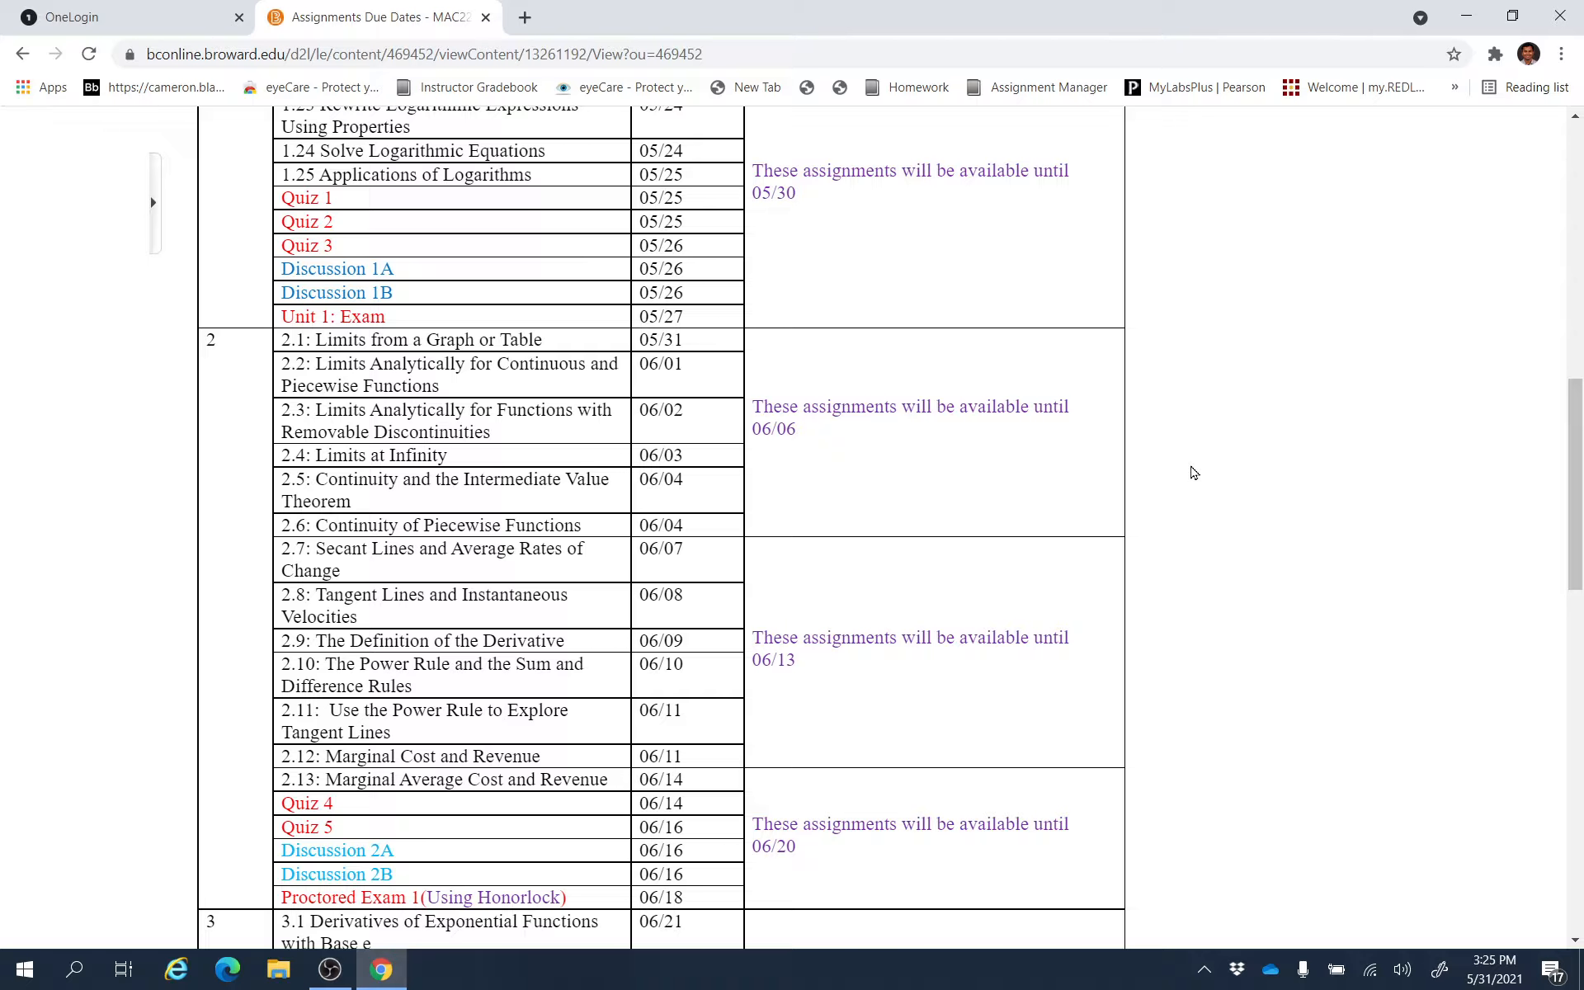
mouse_move(366, 406)
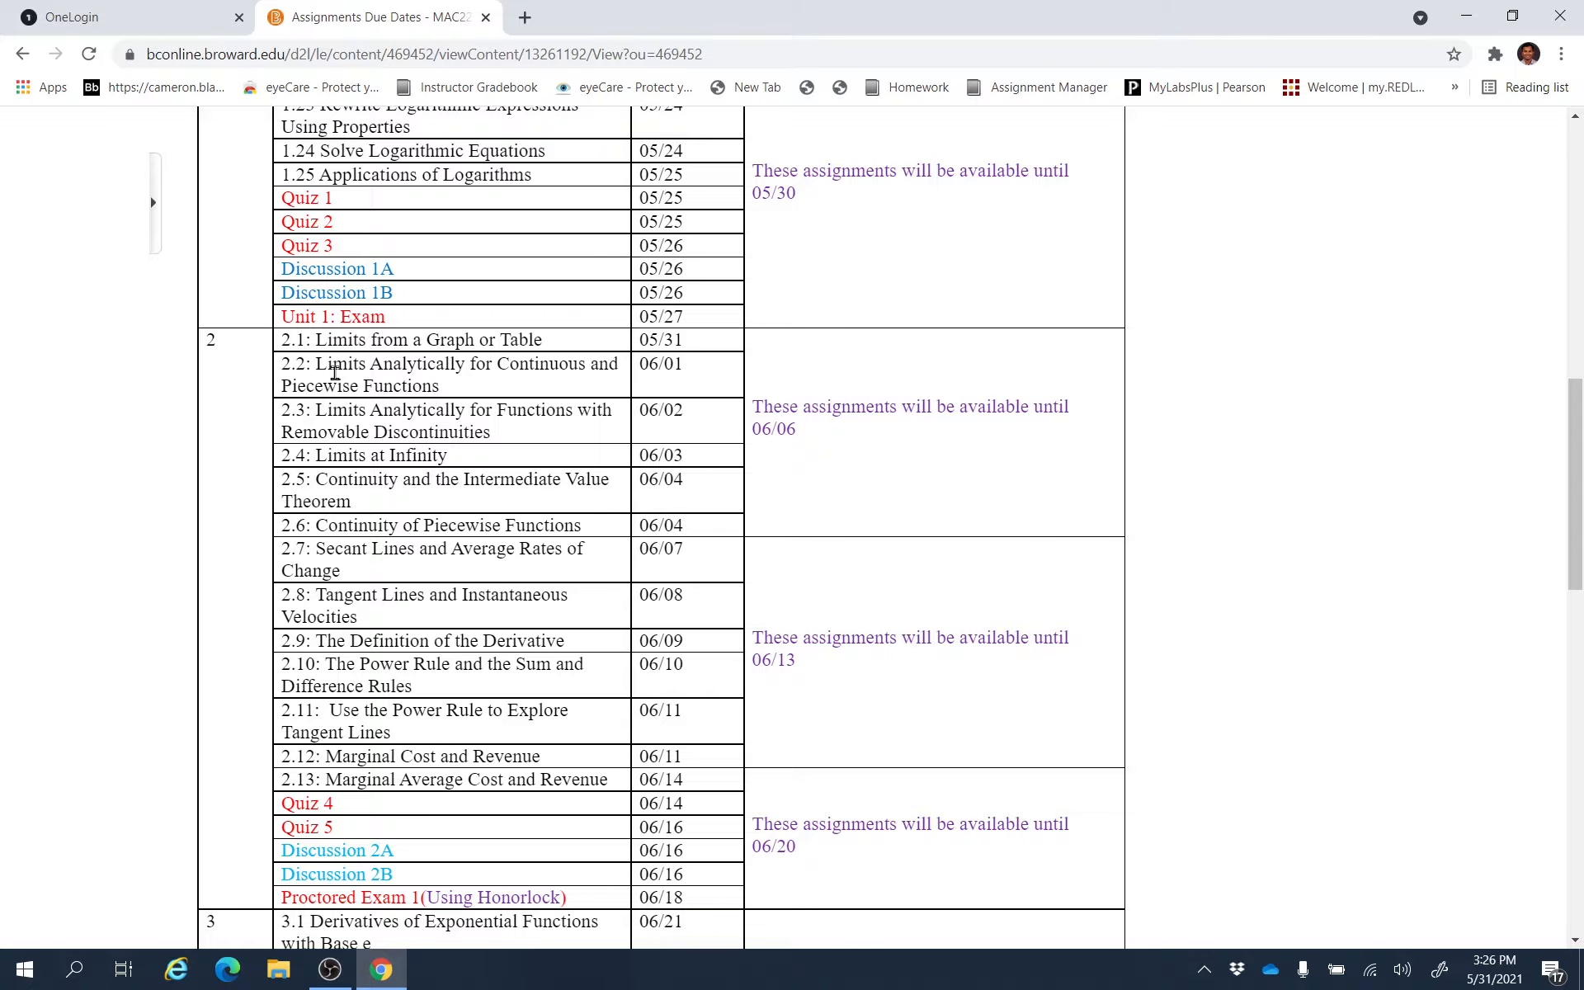
mouse_move(251, 344)
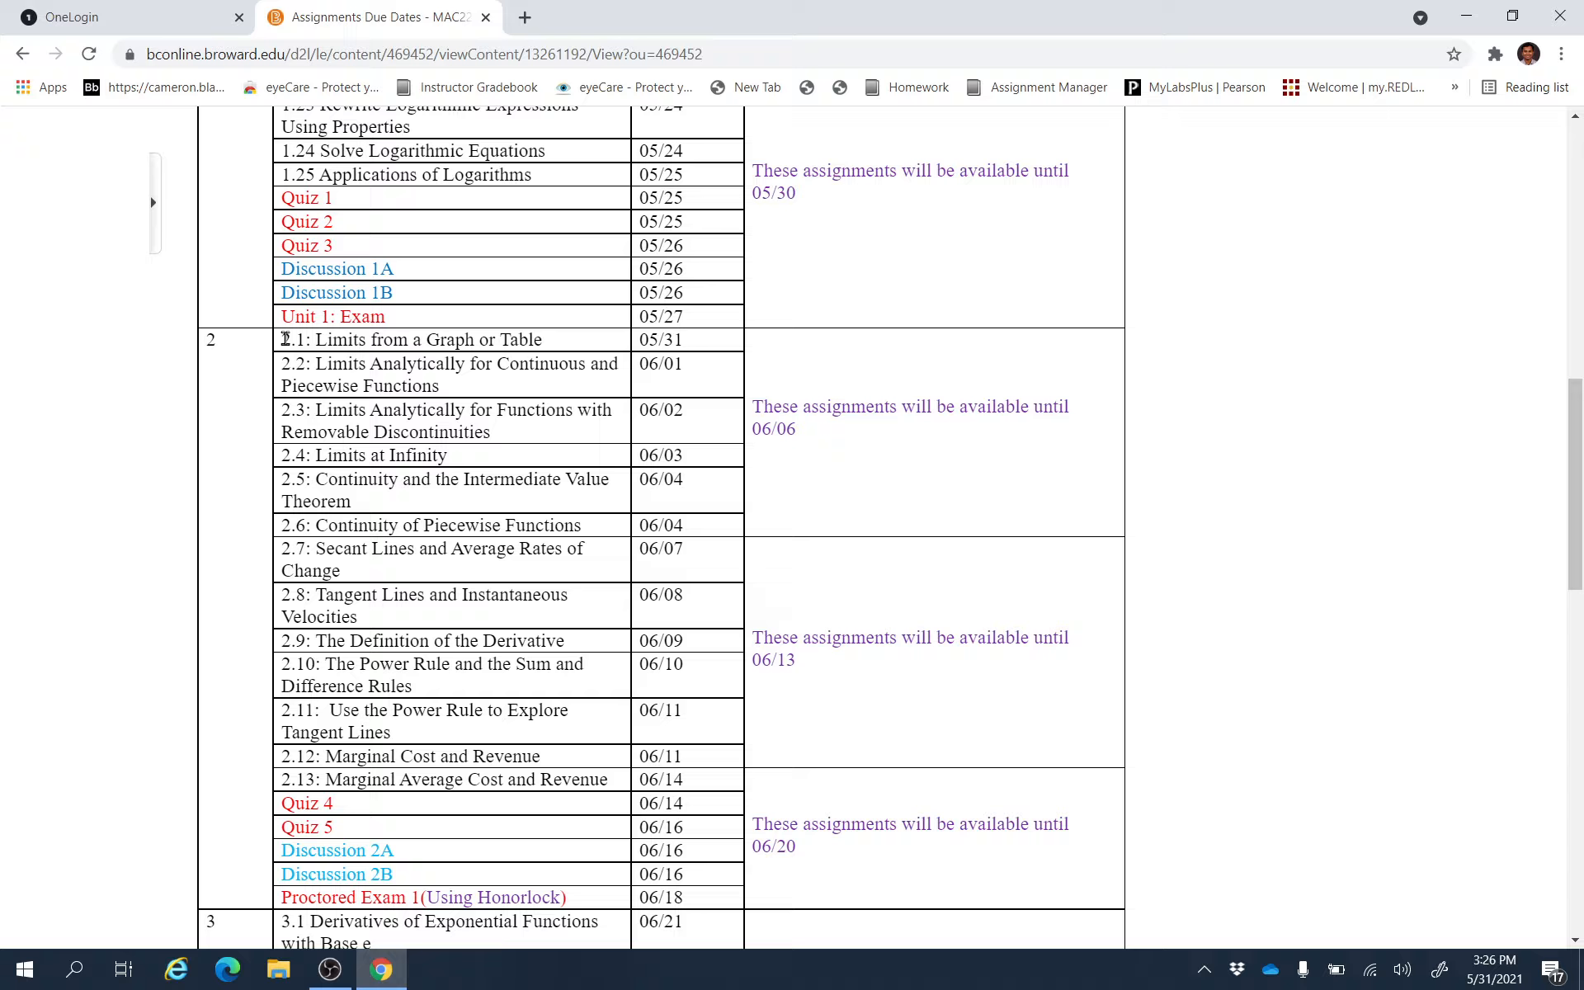
mouse_move(300, 366)
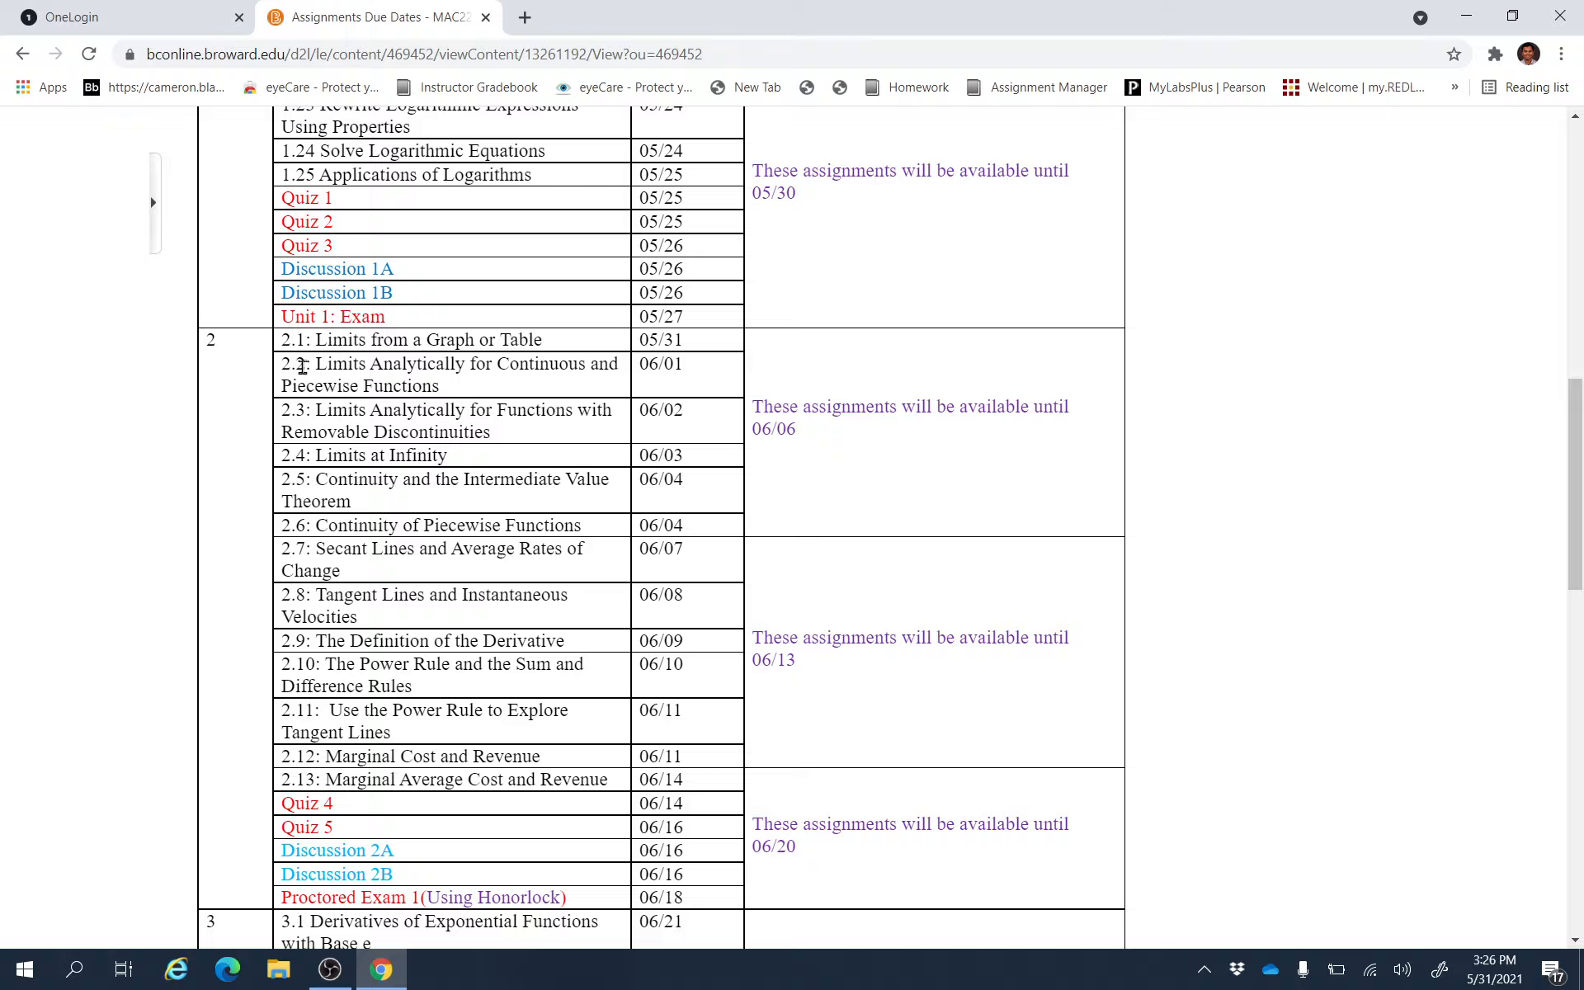
mouse_move(307, 411)
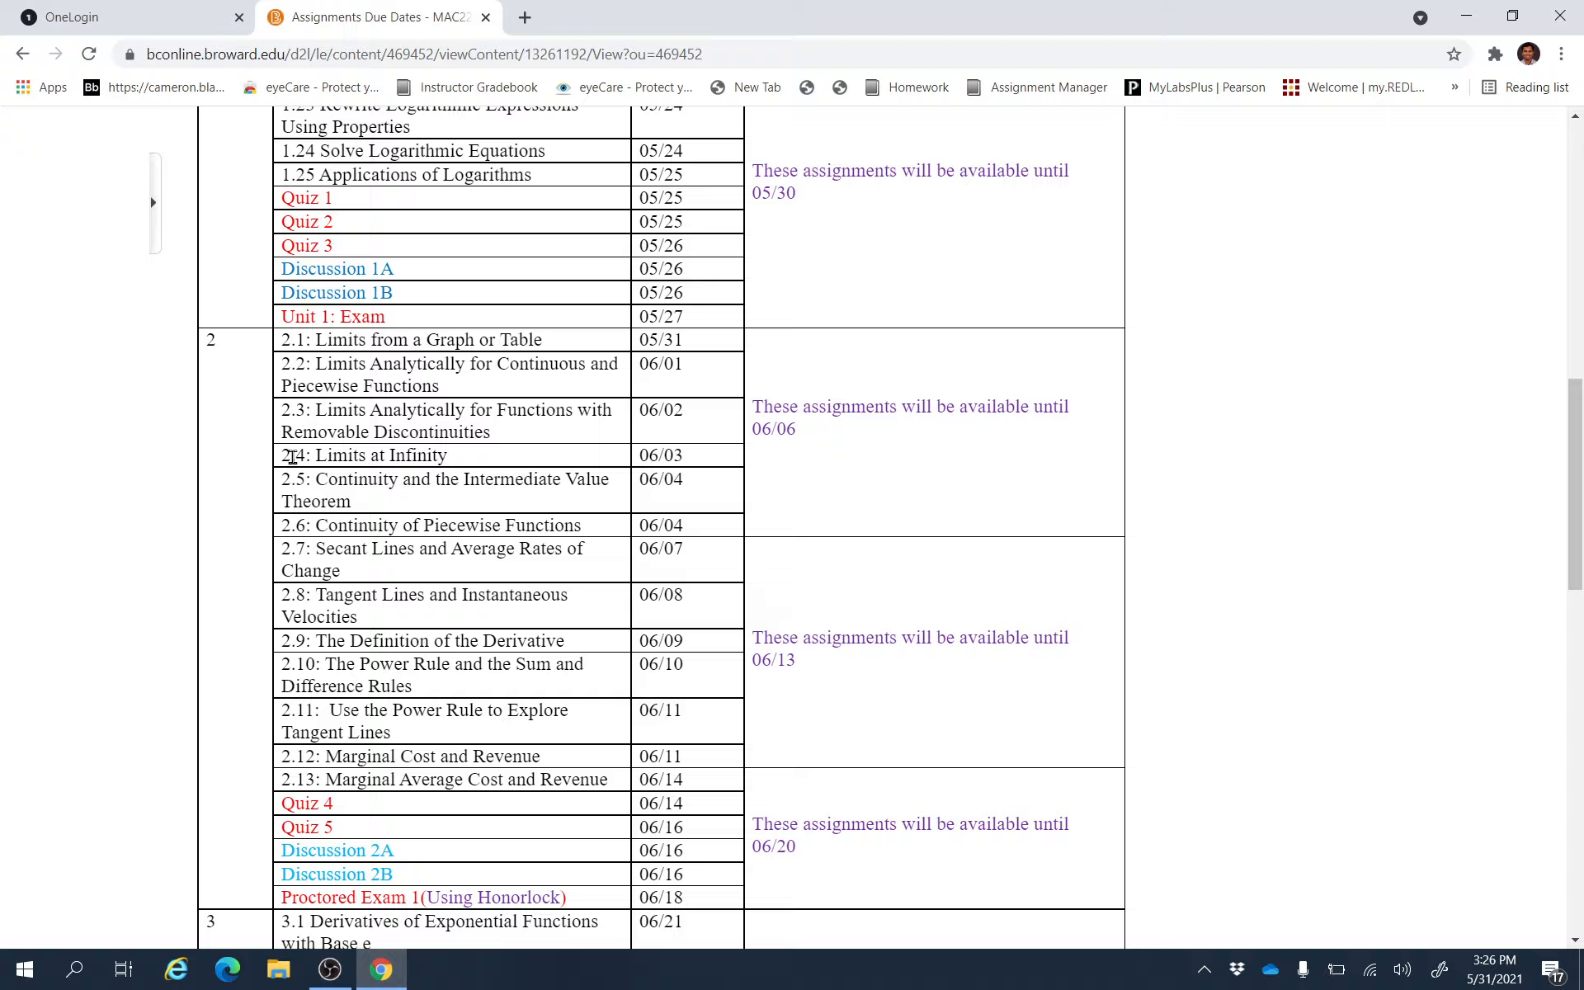
mouse_move(324, 482)
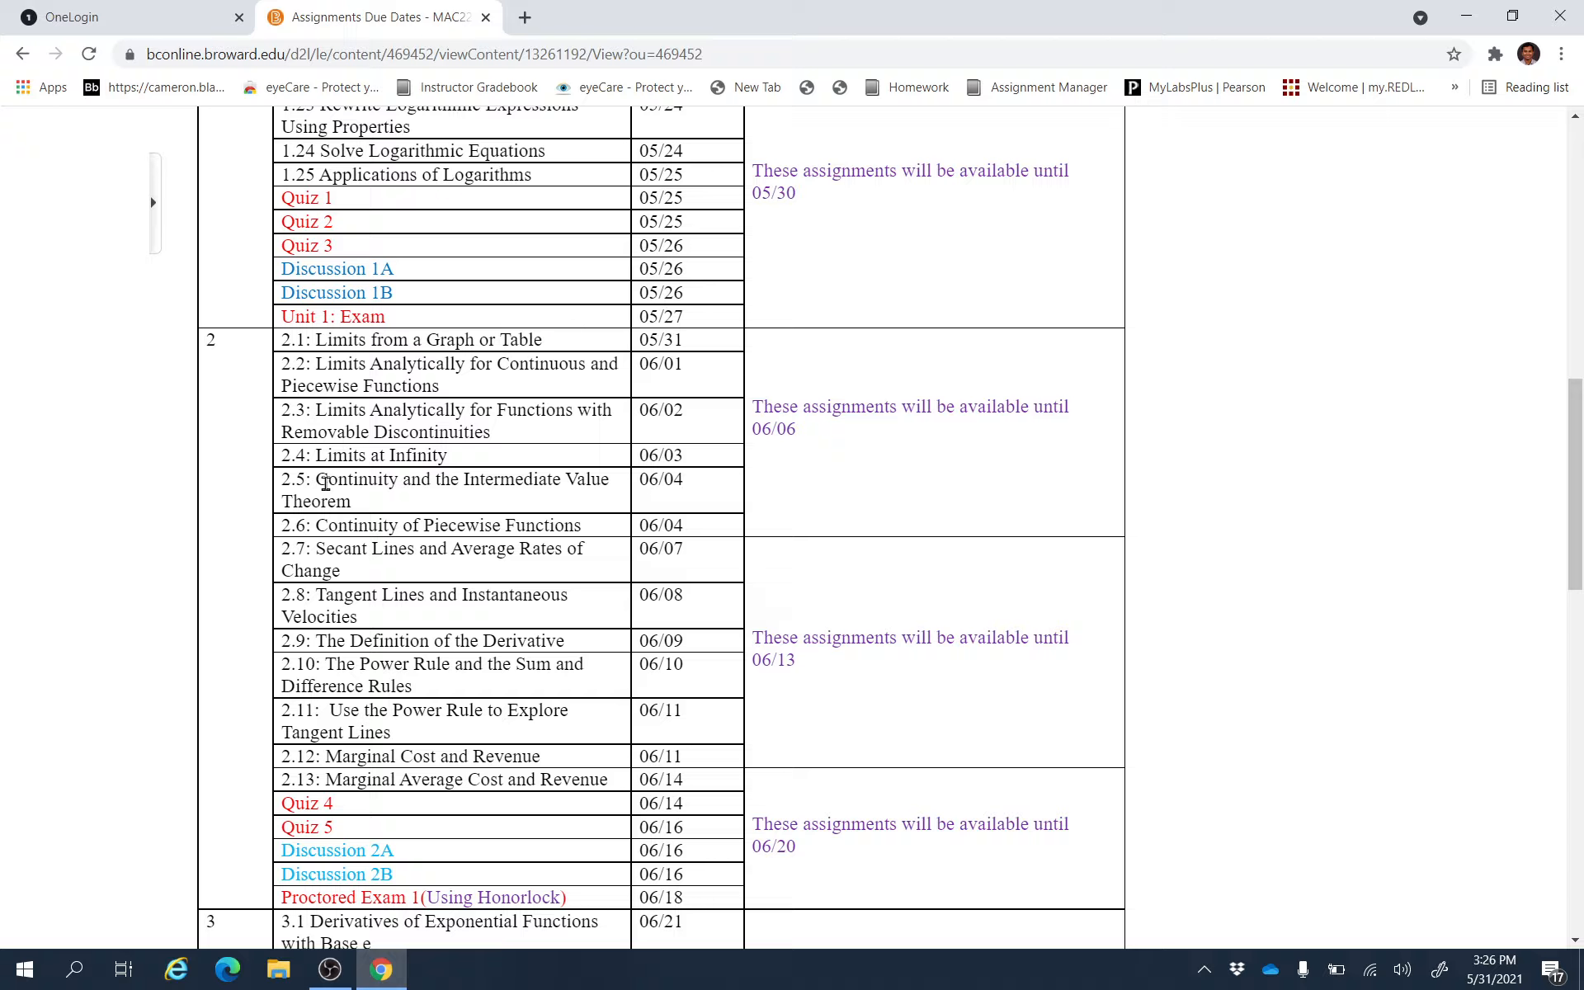
mouse_move(637, 346)
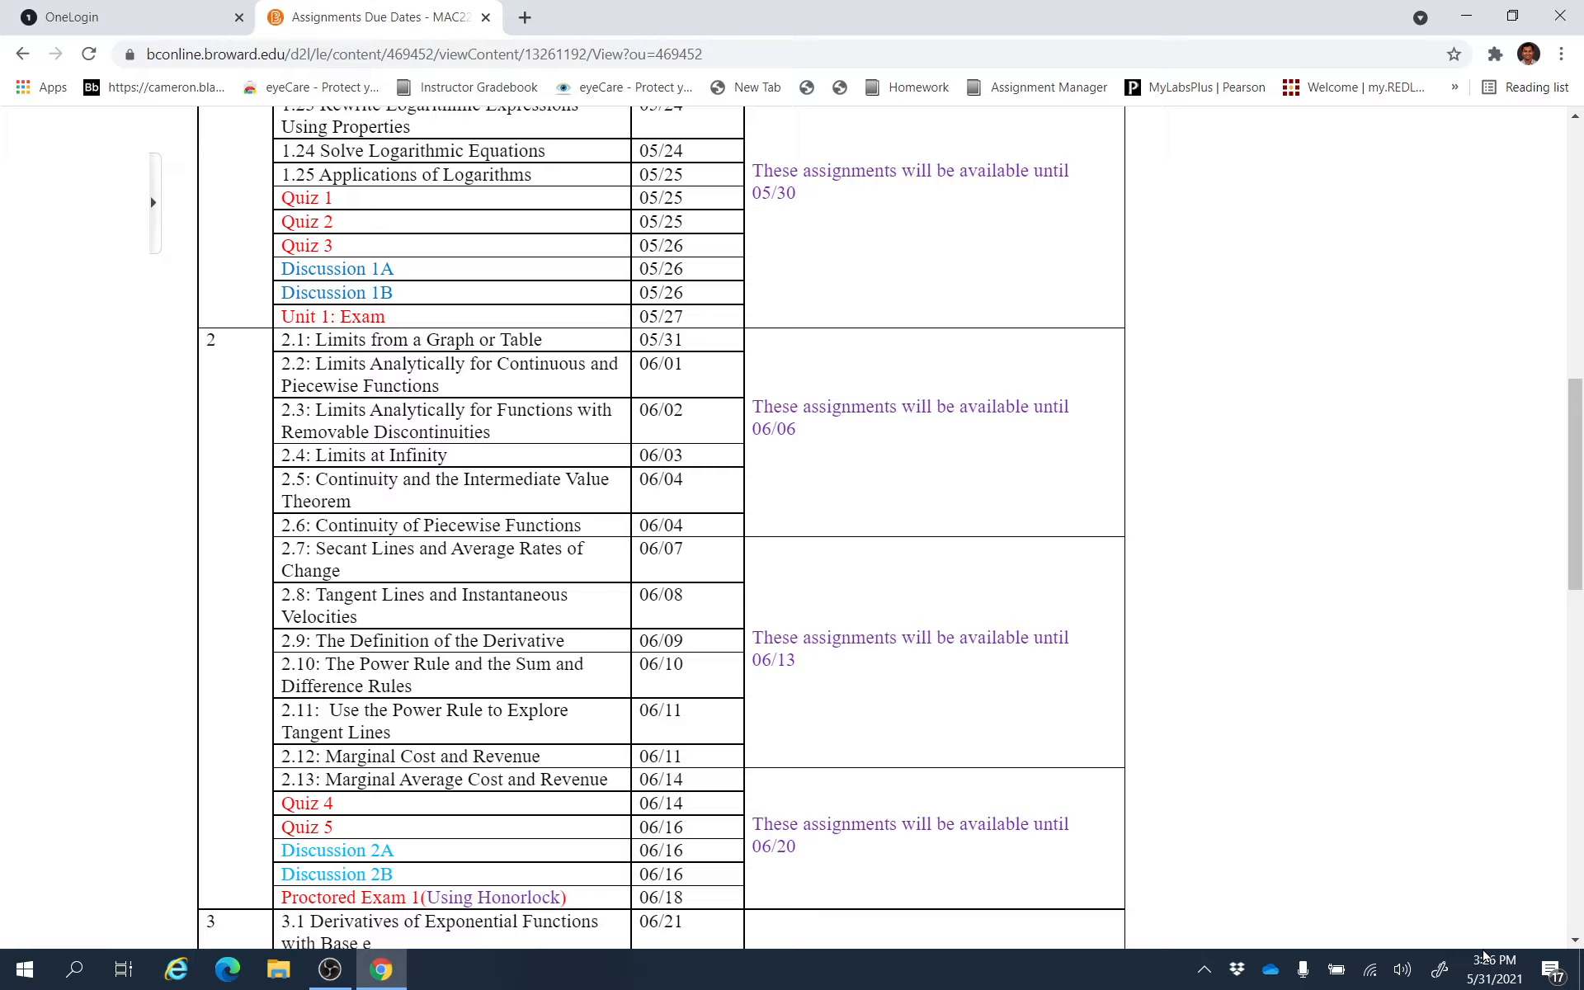
click(1494, 967)
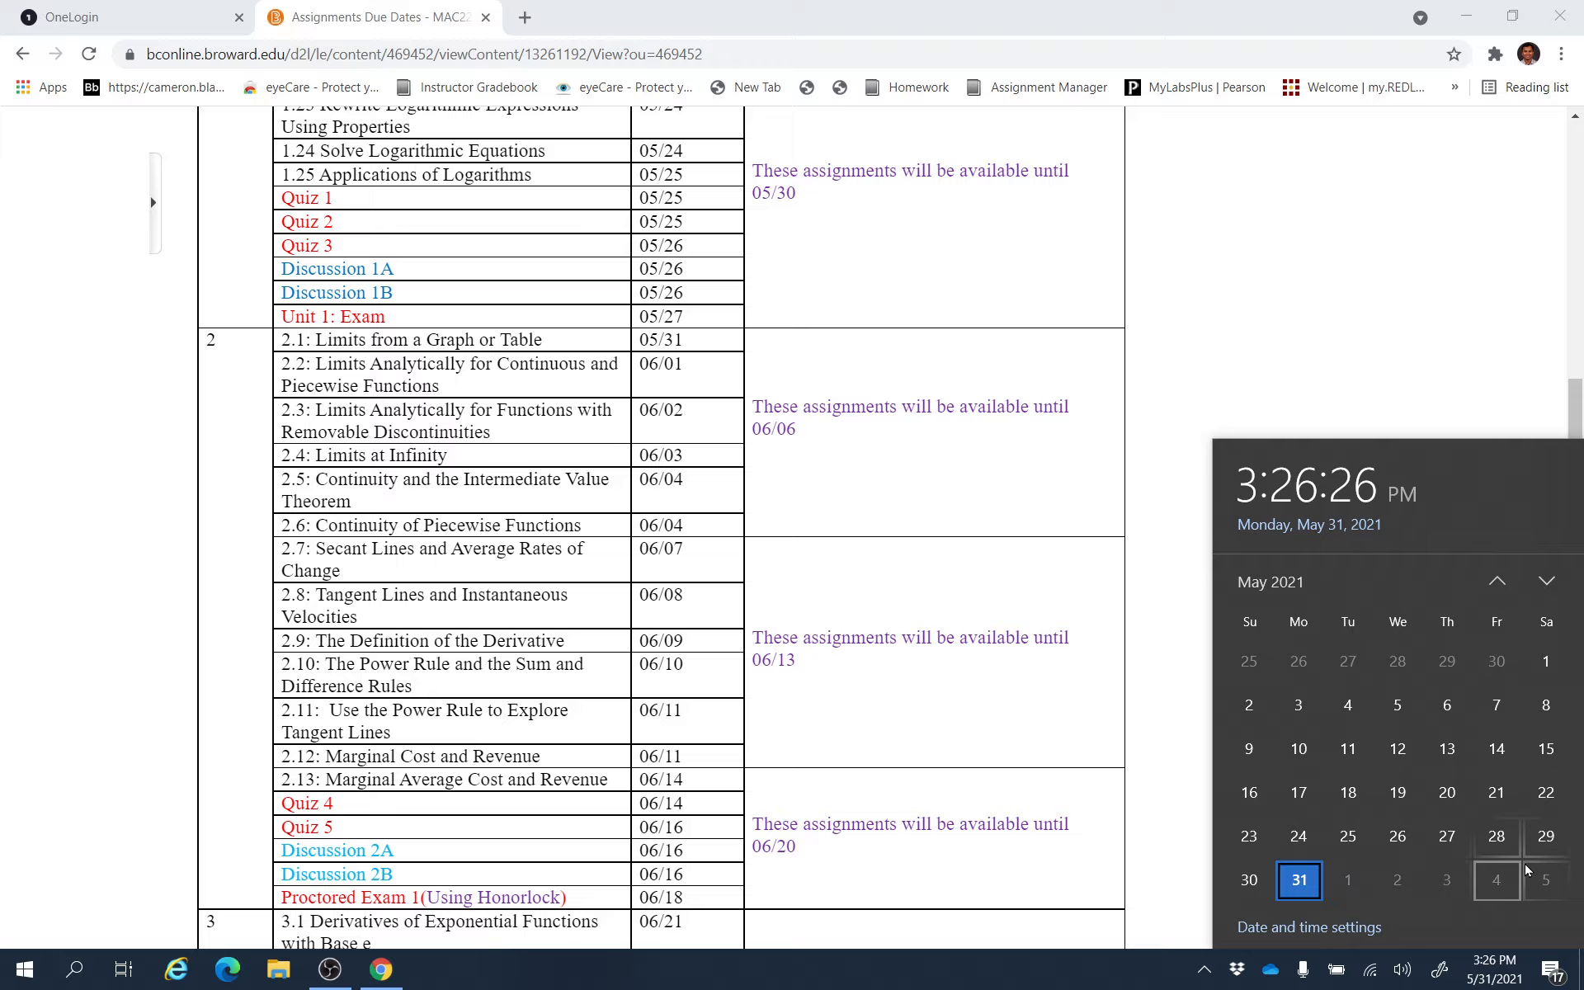
click(1546, 581)
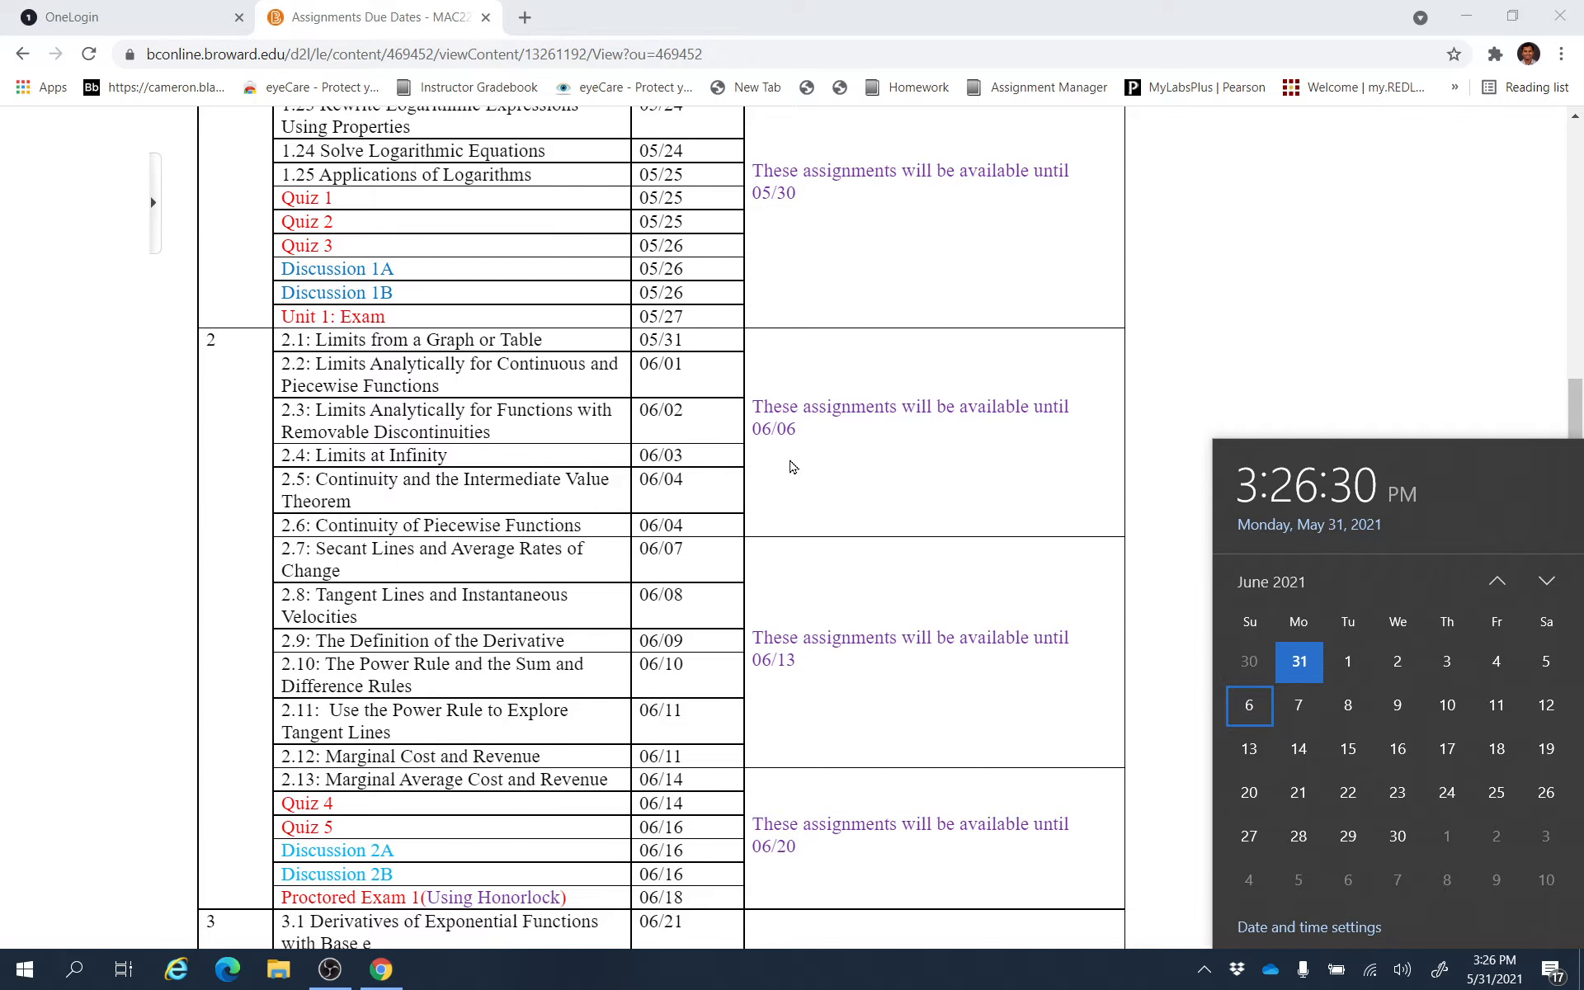
click(790, 465)
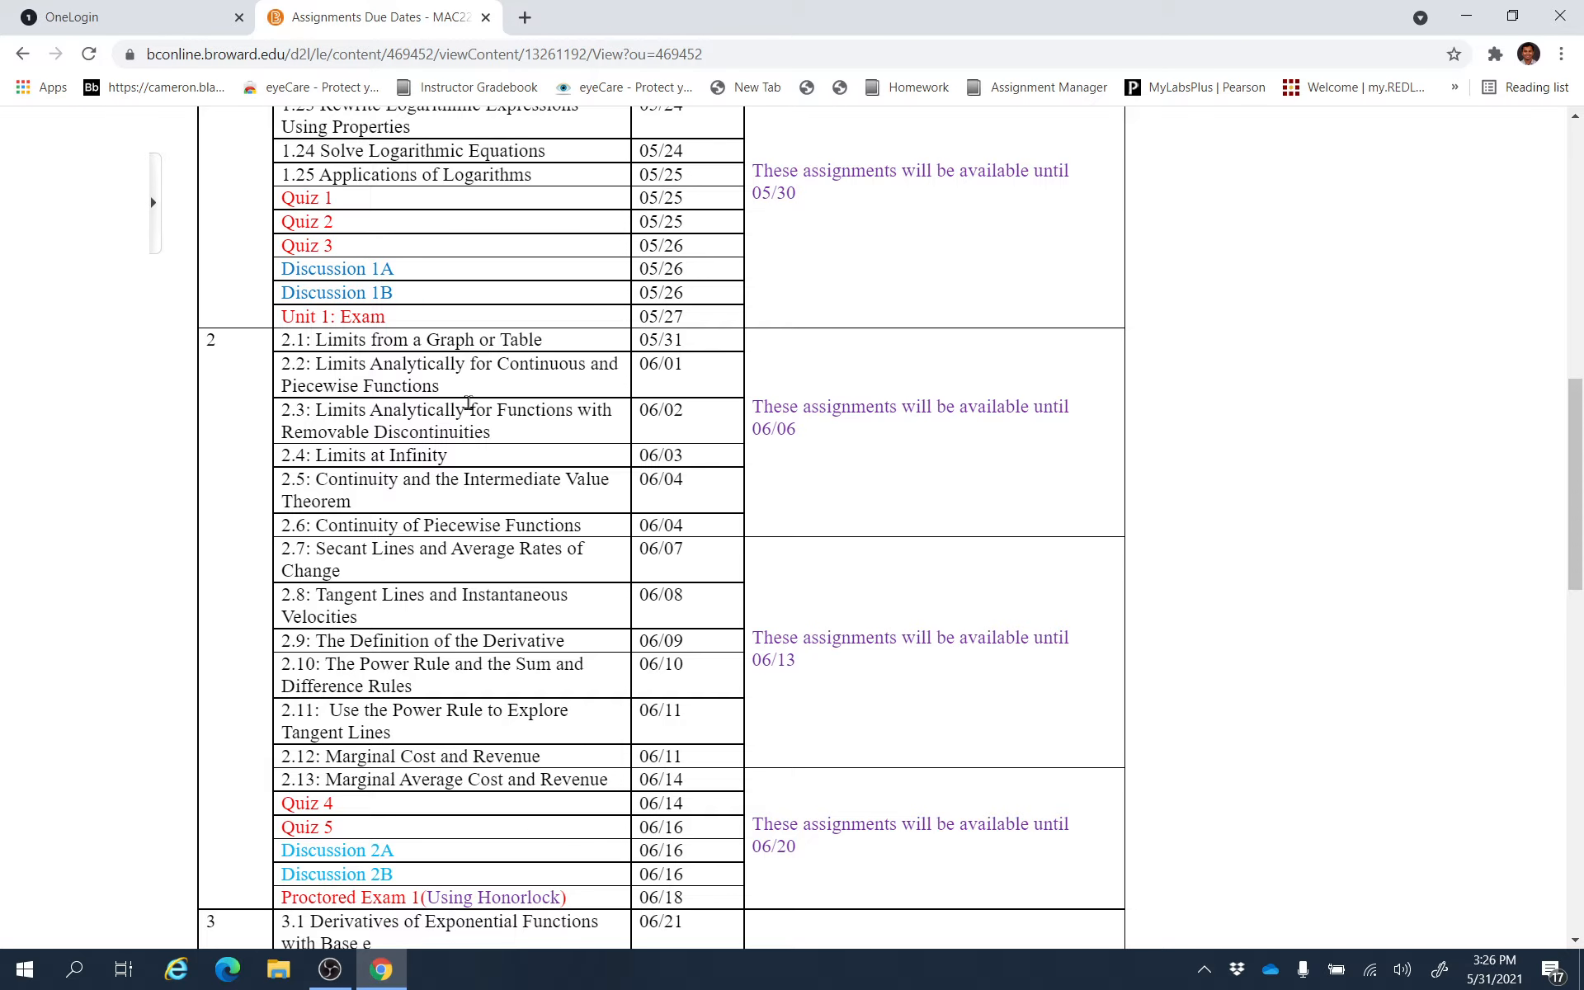
mouse_move(511, 450)
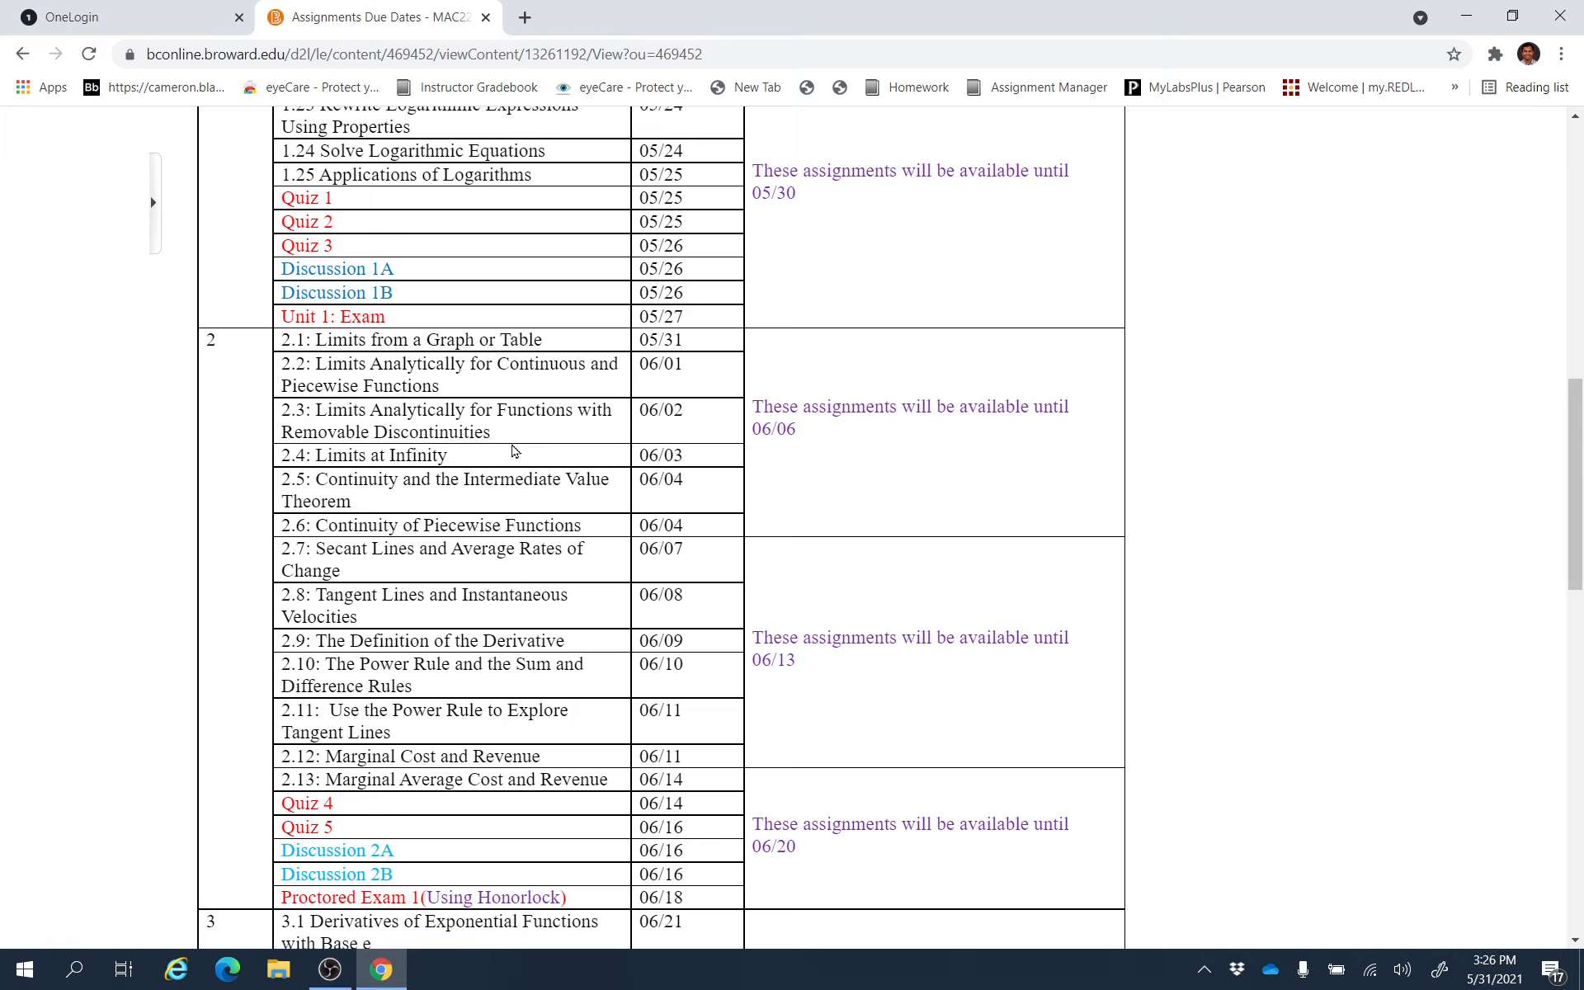
mouse_move(522, 417)
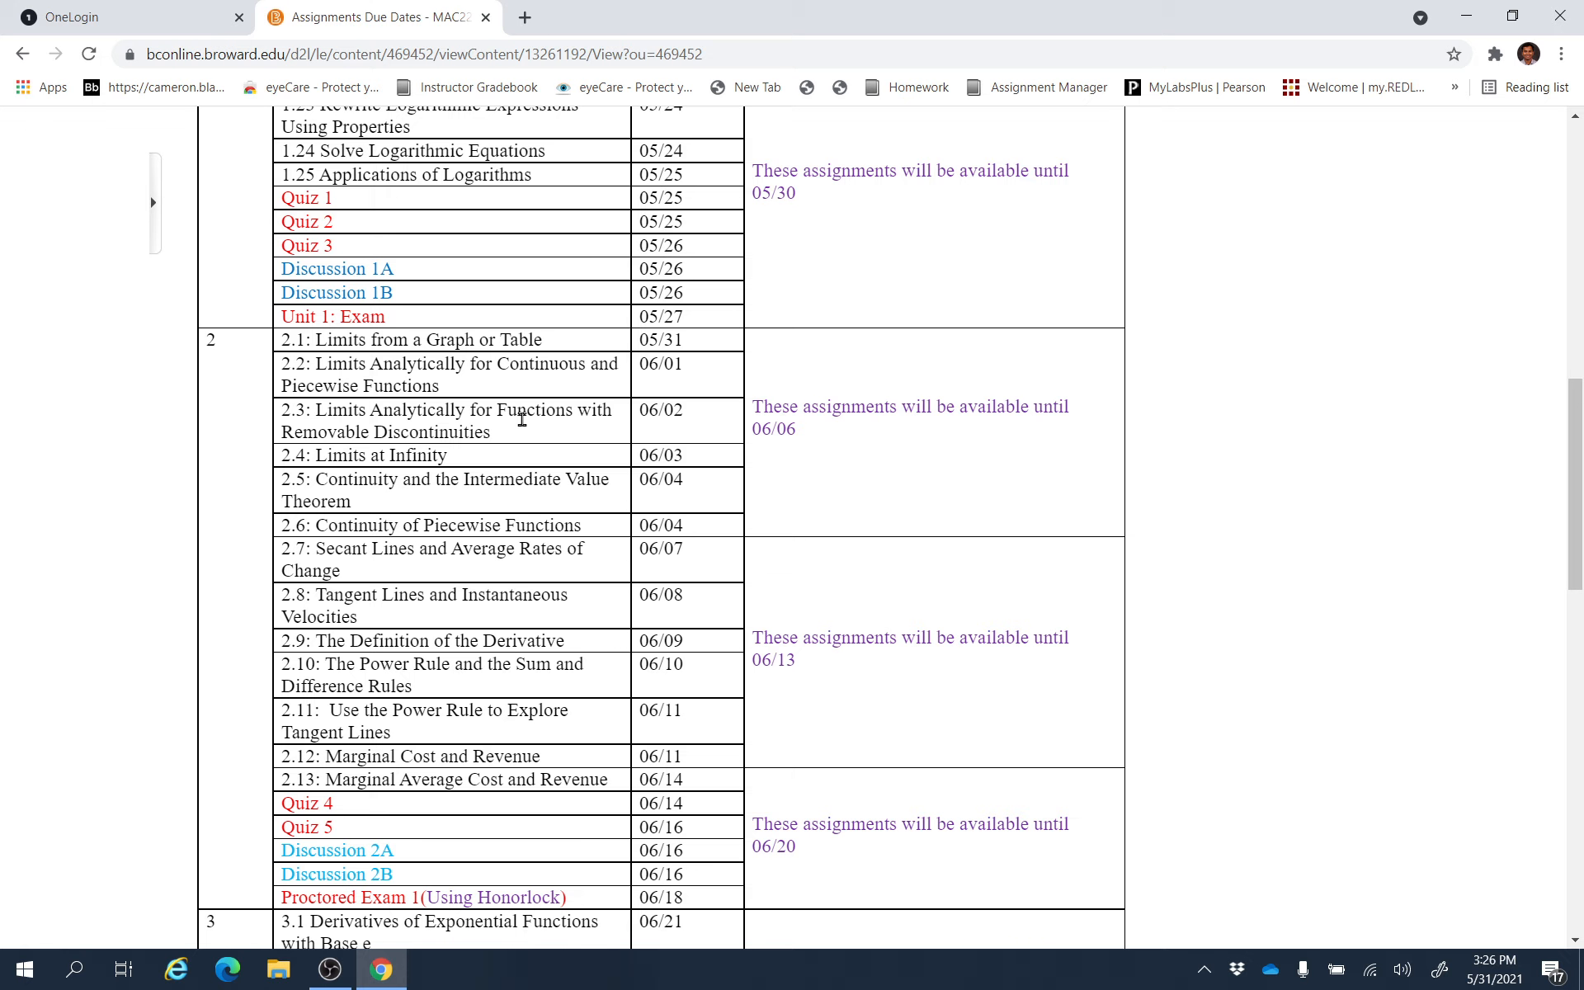
mouse_move(566, 474)
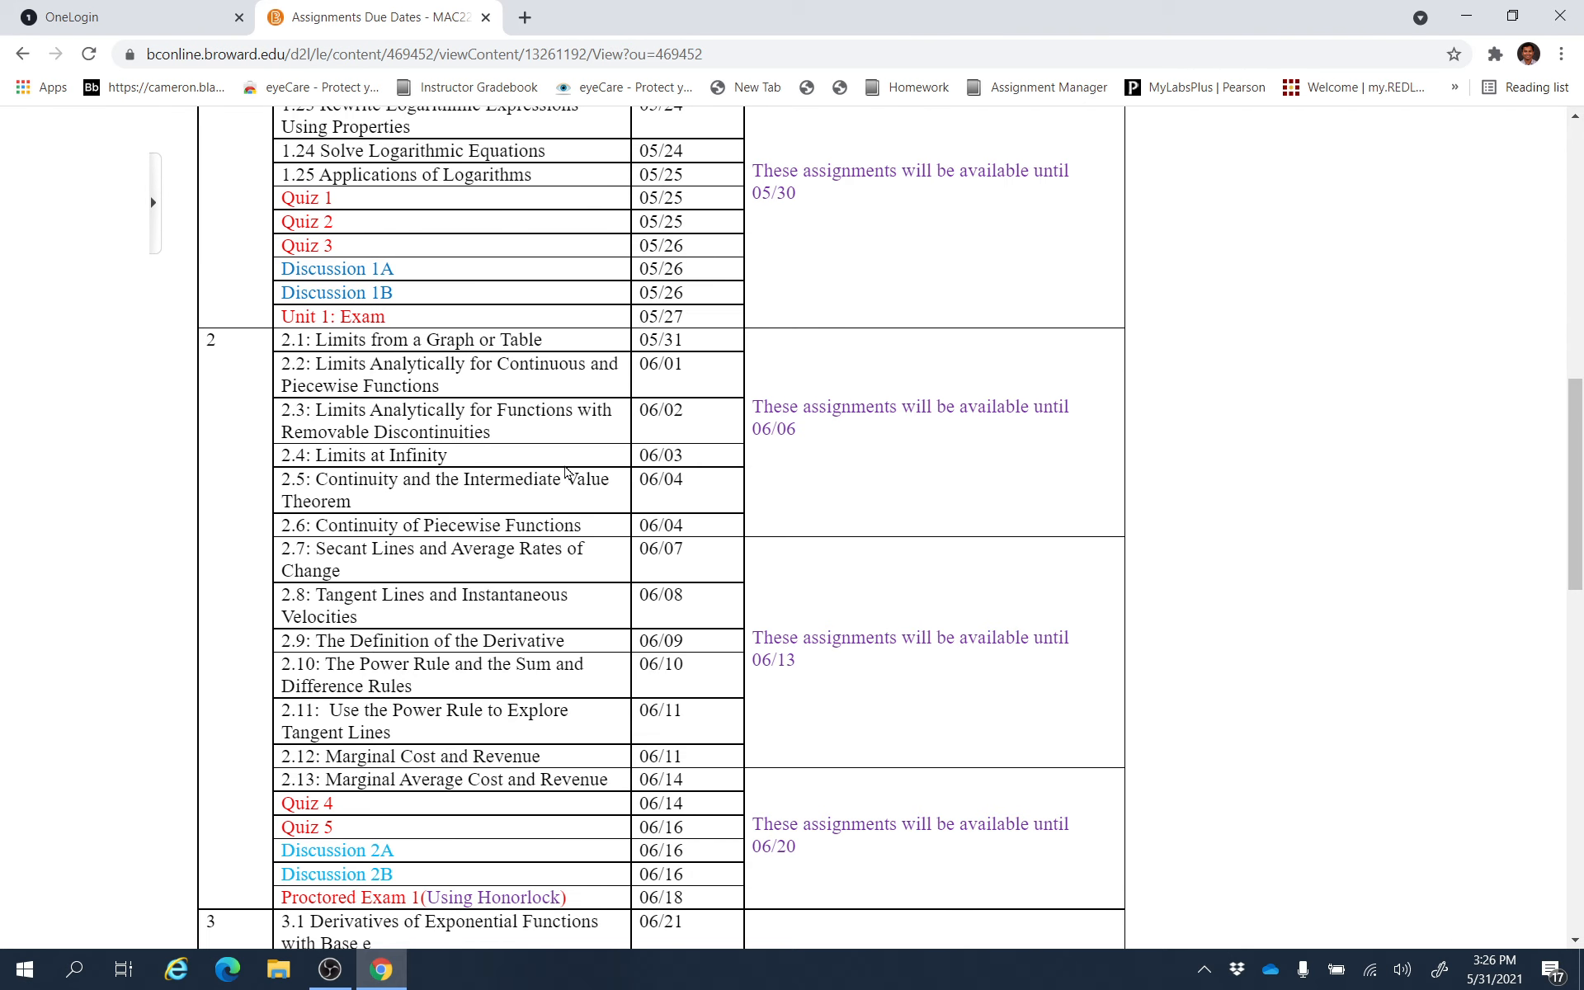
mouse_move(581, 447)
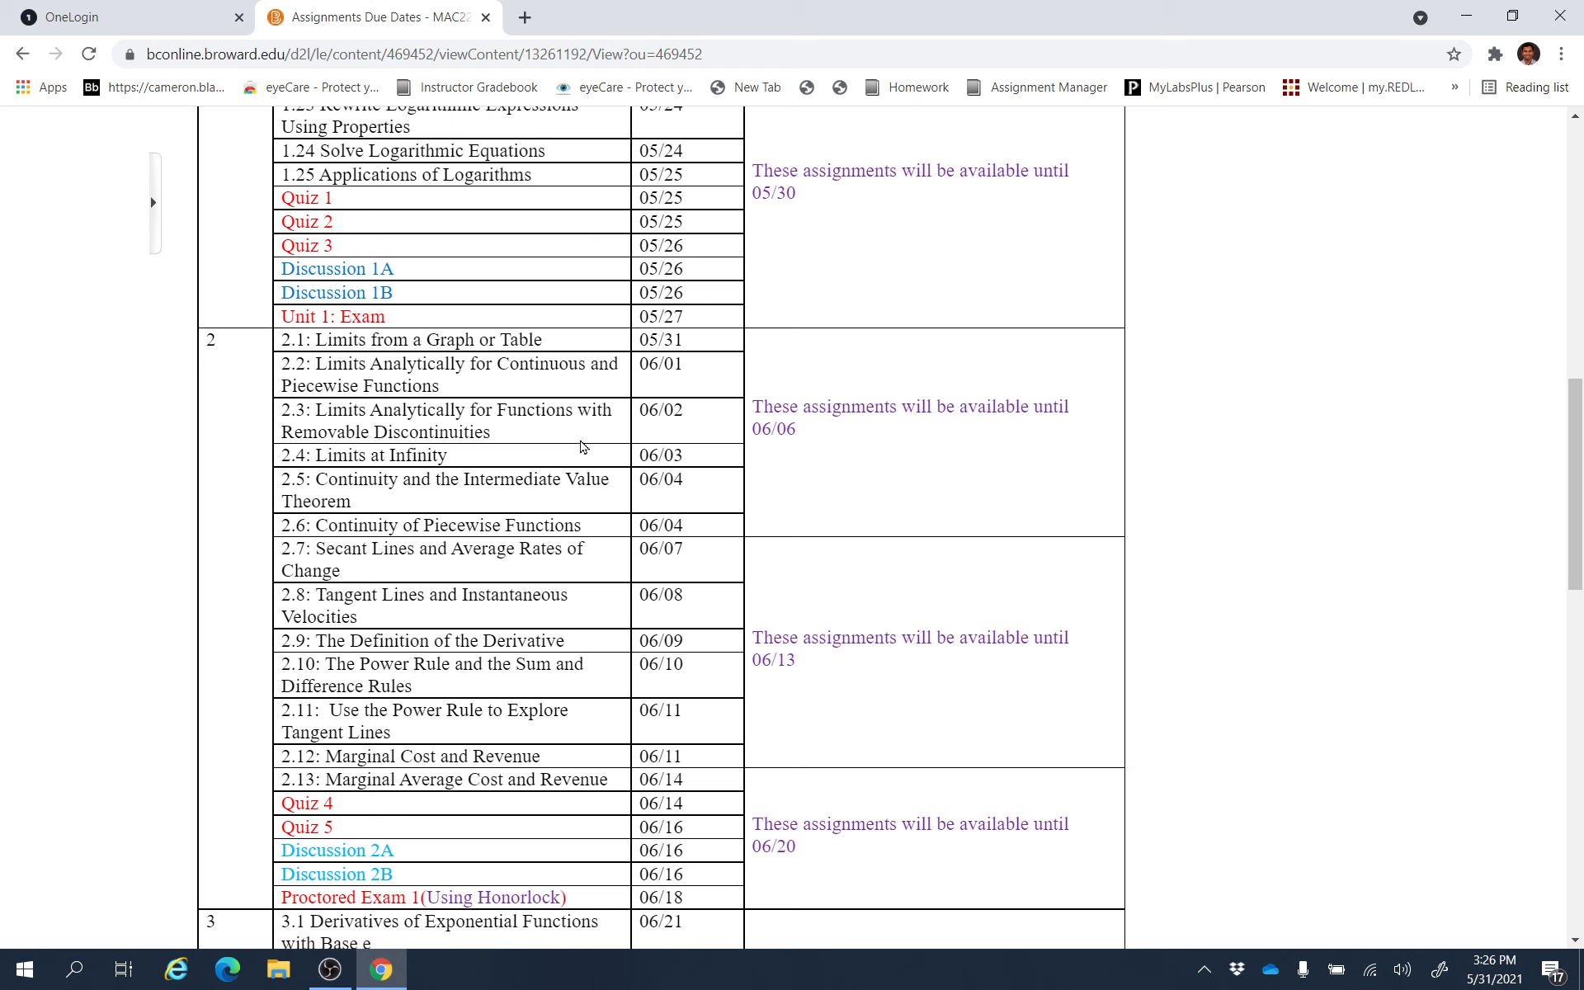